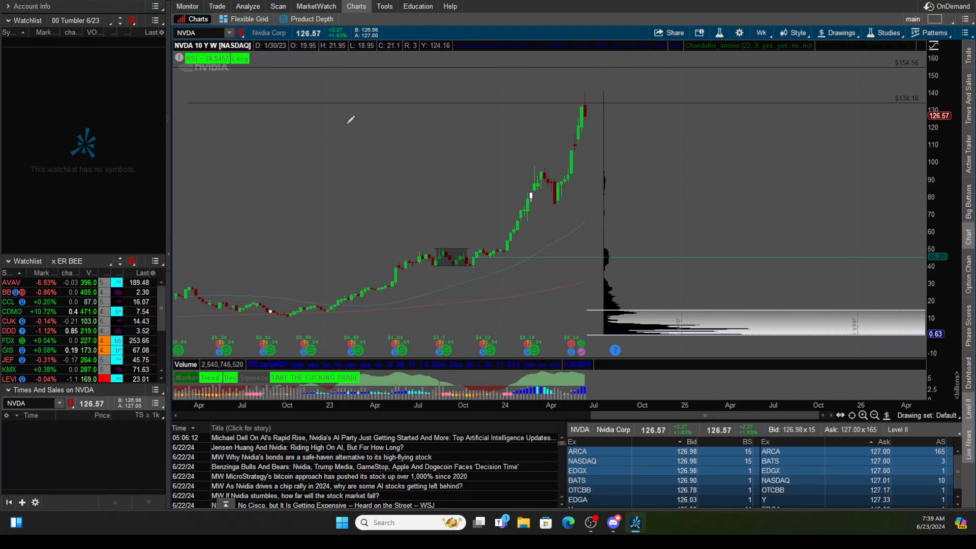
mouse_move(62, 57)
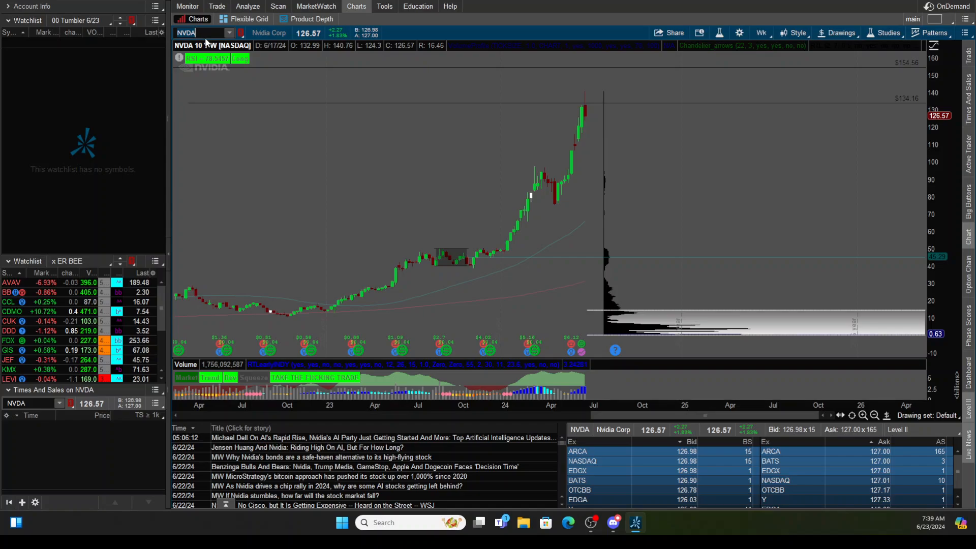
- Search the chart symbol box for tickers starting with SP
type("SP")
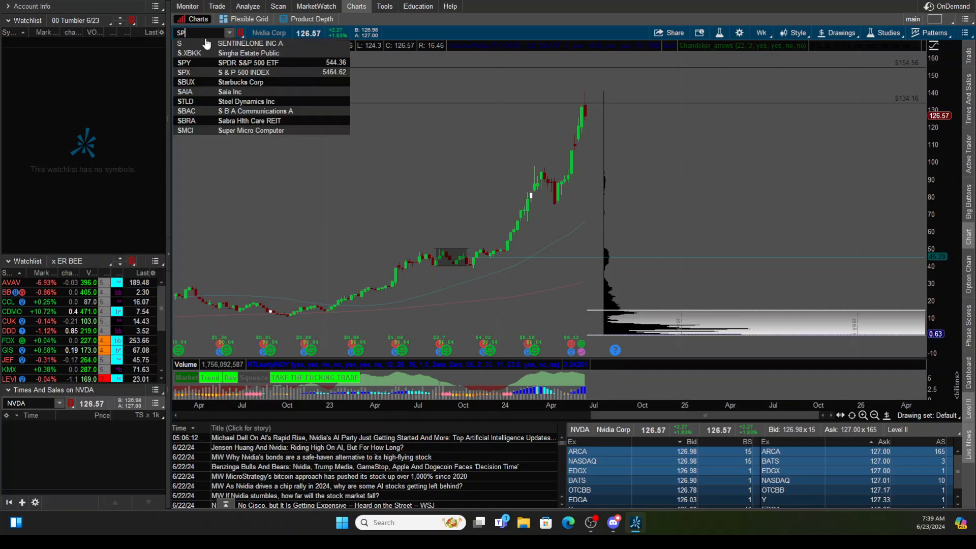
- Load SPY as a 10-year weekly candlestick chart with volume profile
left_click(184, 62)
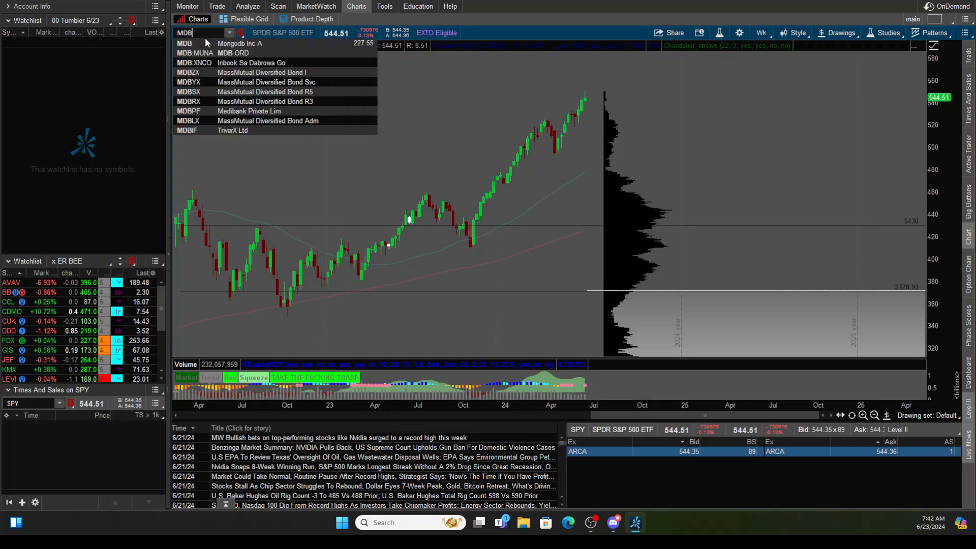
- Load Mongodb Inc A (MDB) as a 10-year weekly chart with volume profile
left_click(240, 42)
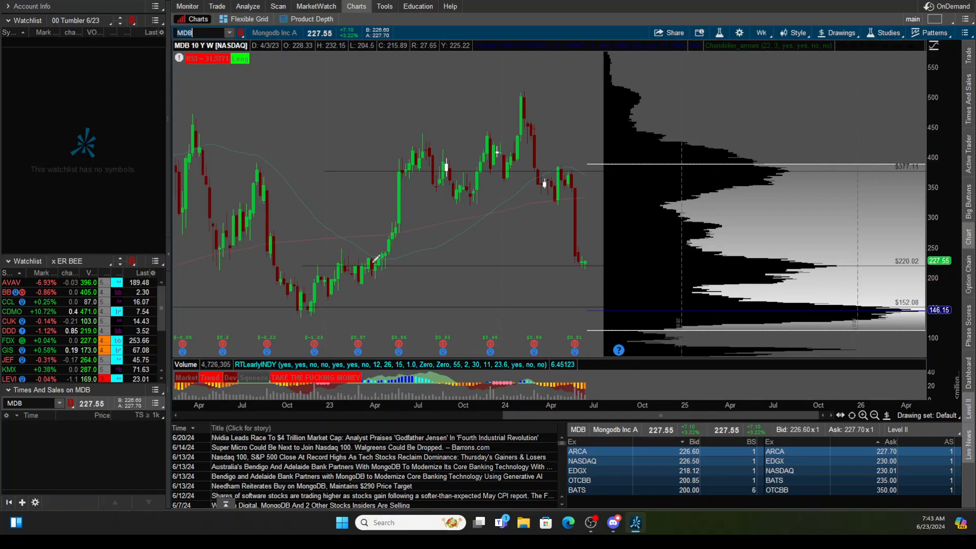
mouse_move(373, 258)
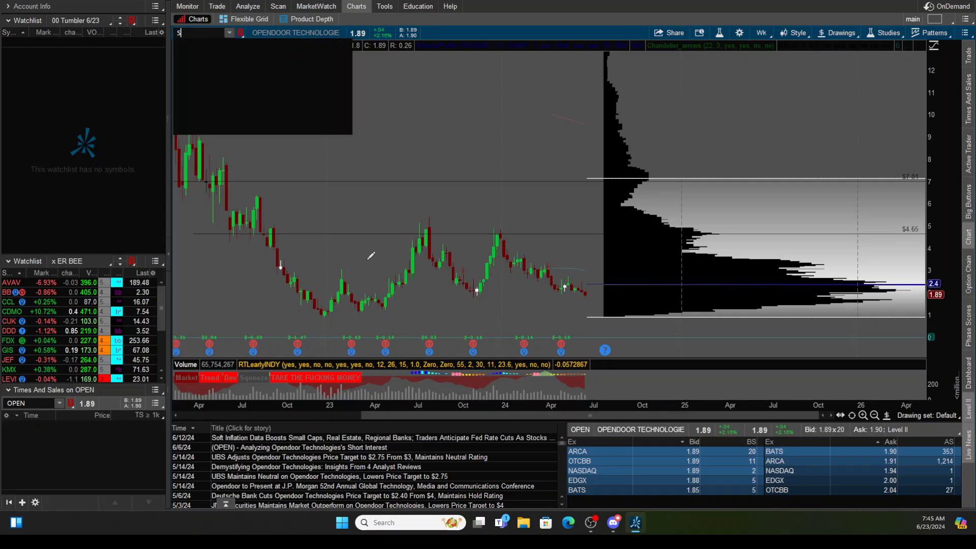
- Enter SPY into the Flexible Grid chart symbol box
type("SPY")
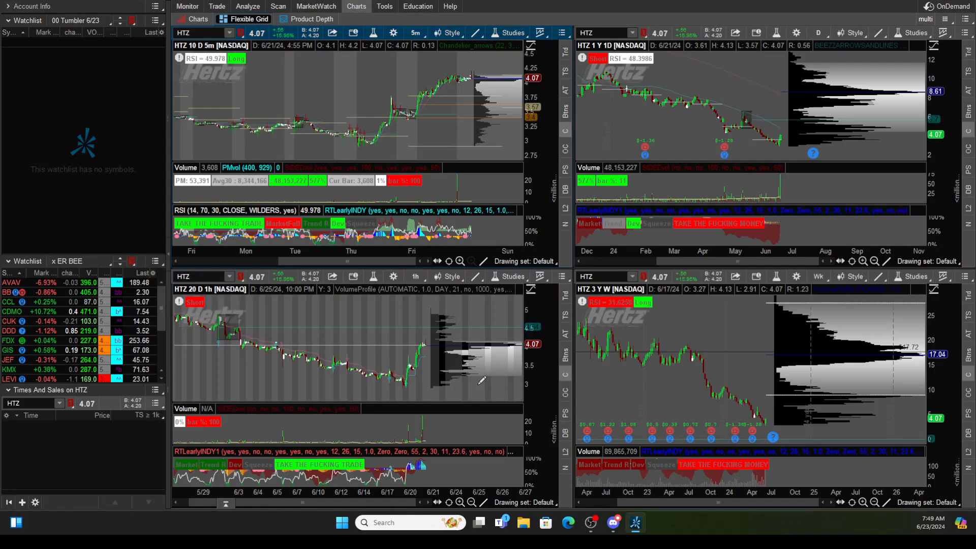
- Start replacing HTZ with SP on the 5-minute grid chart
left_click(184, 33)
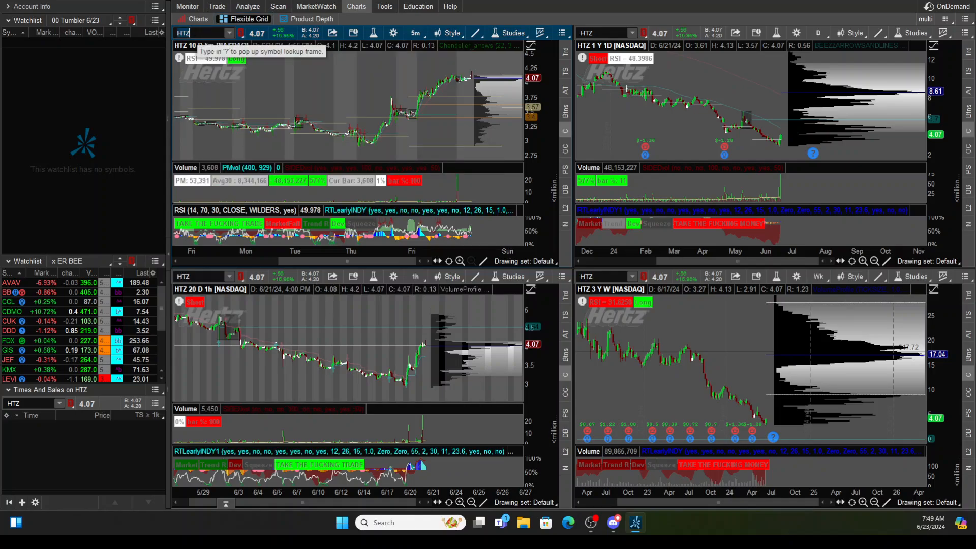
type("SPY")
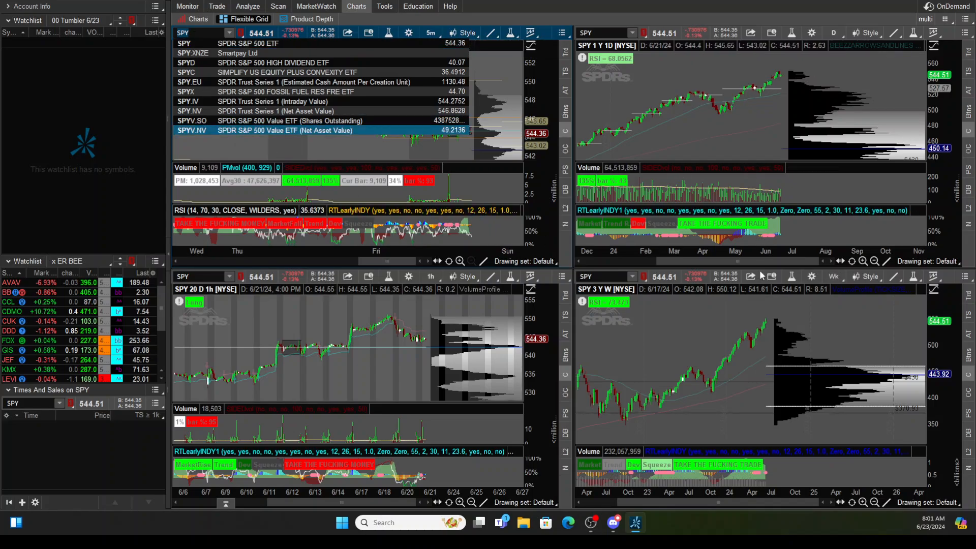
mouse_move(767, 319)
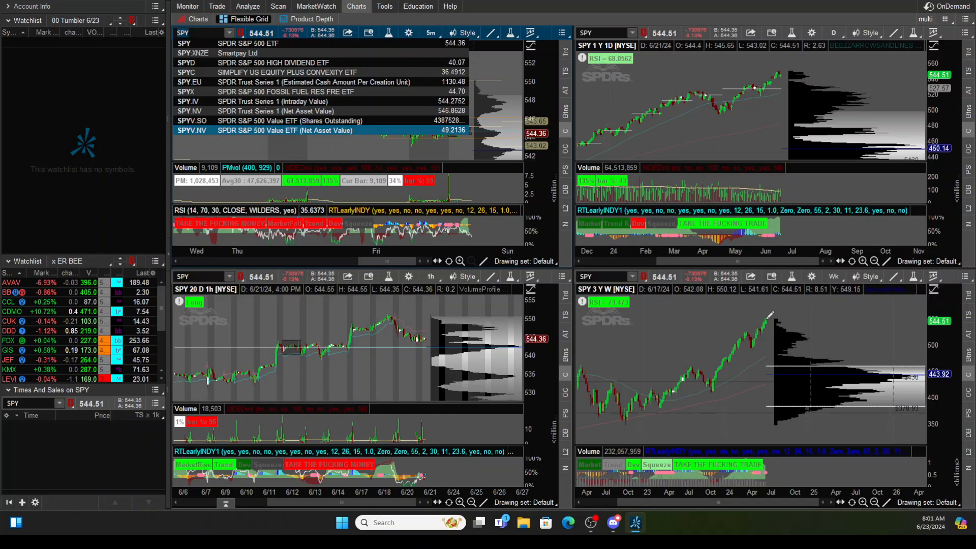
mouse_move(449, 359)
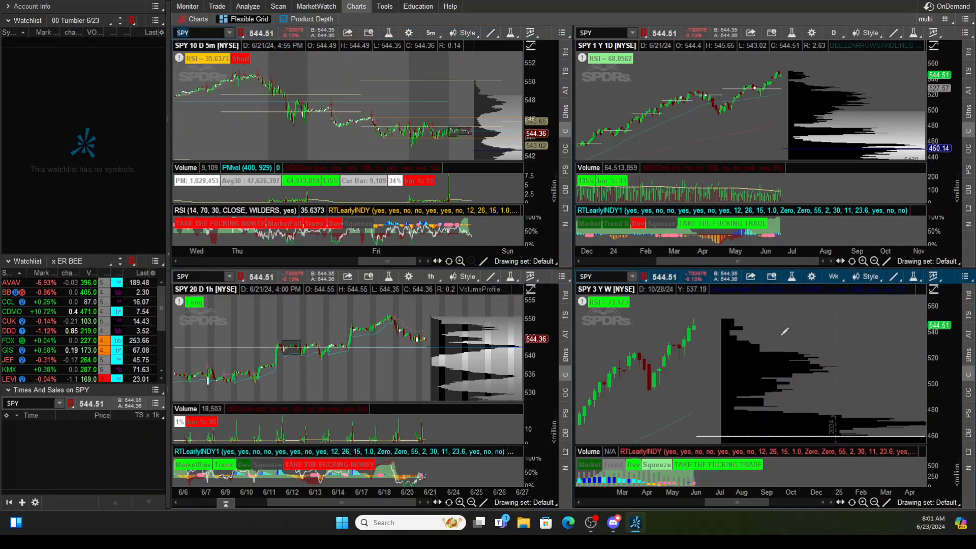
mouse_move(691, 323)
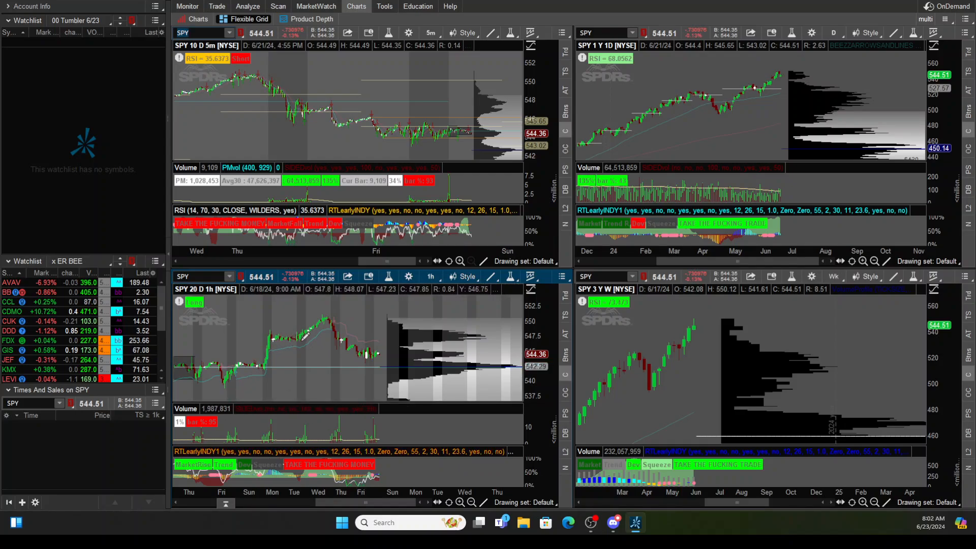
mouse_move(329, 323)
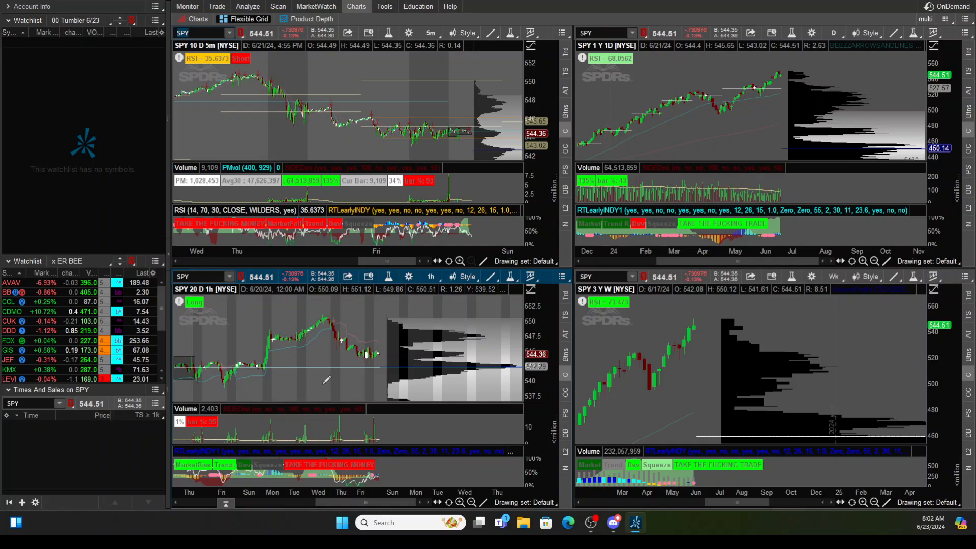
mouse_move(340, 373)
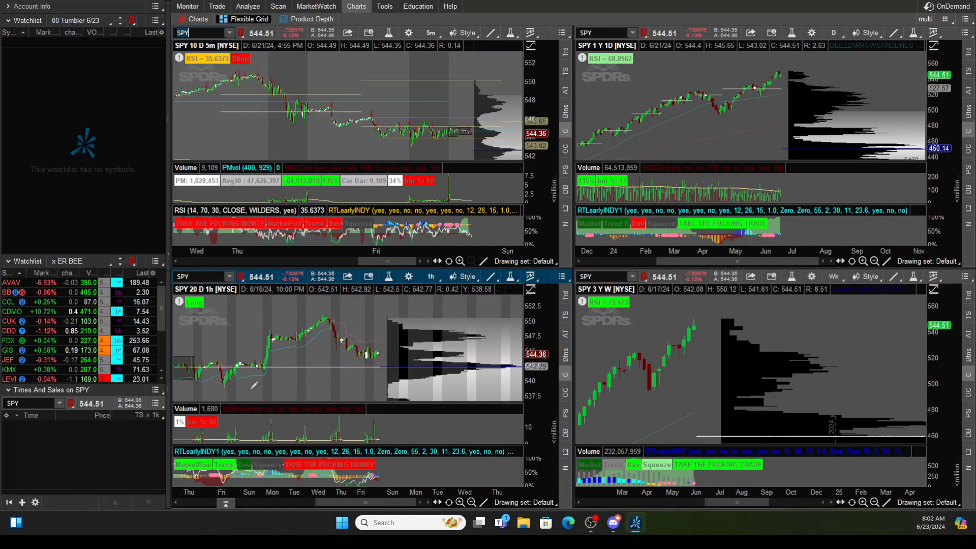
mouse_move(231, 389)
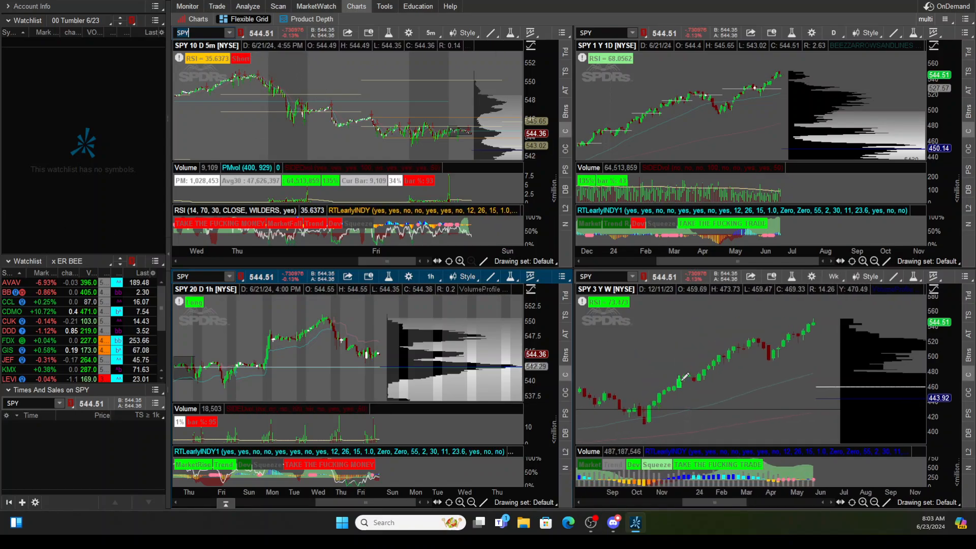
- Expand the 3-year weekly SPY chart to show more weekly candles
left_click(874, 502)
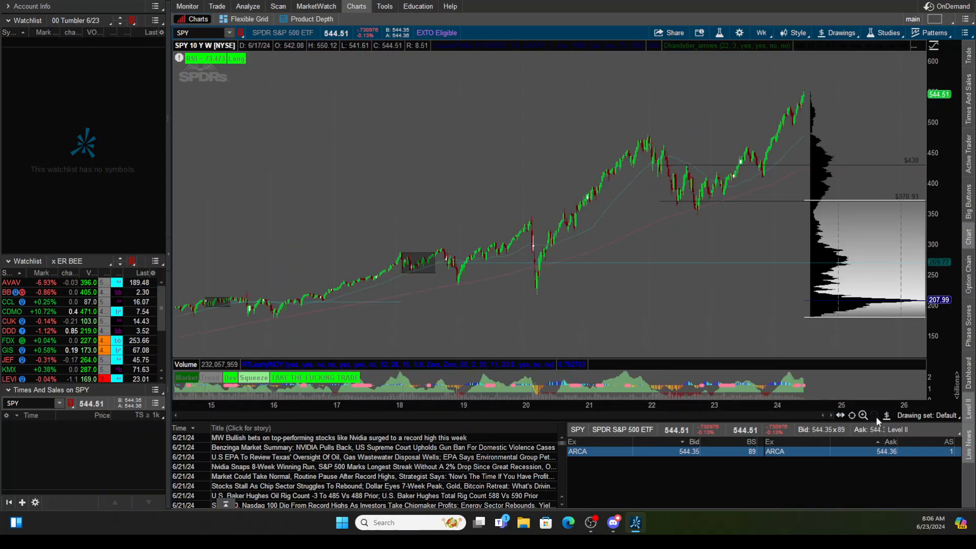
mouse_move(323, 291)
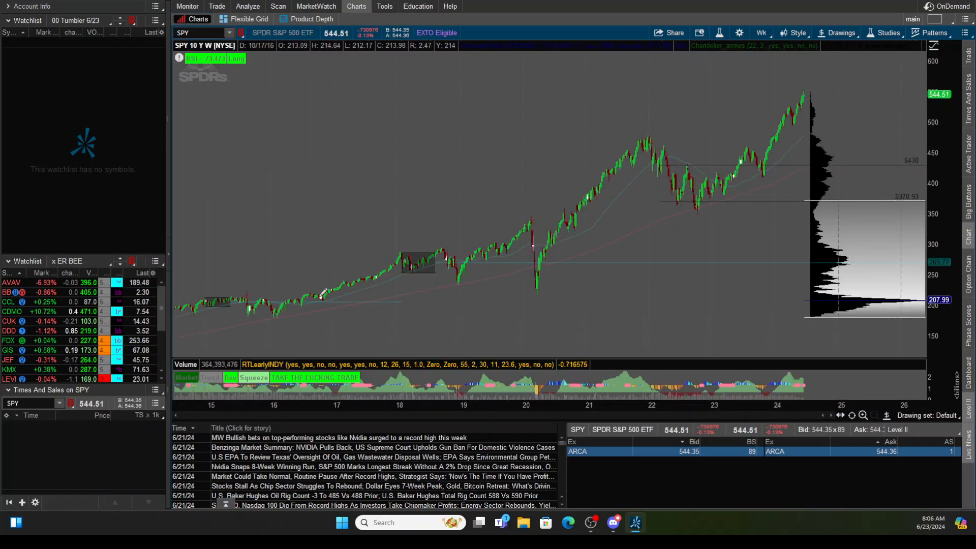
mouse_move(314, 284)
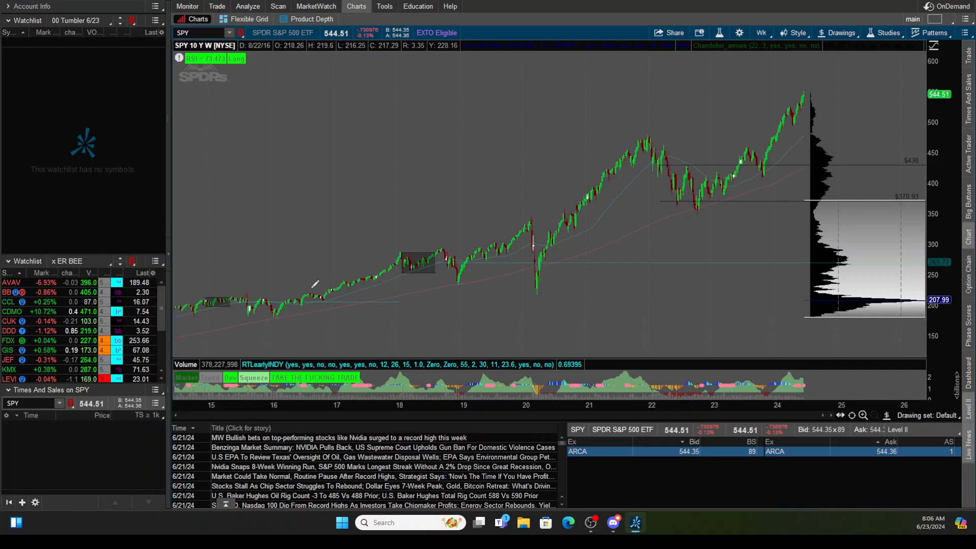